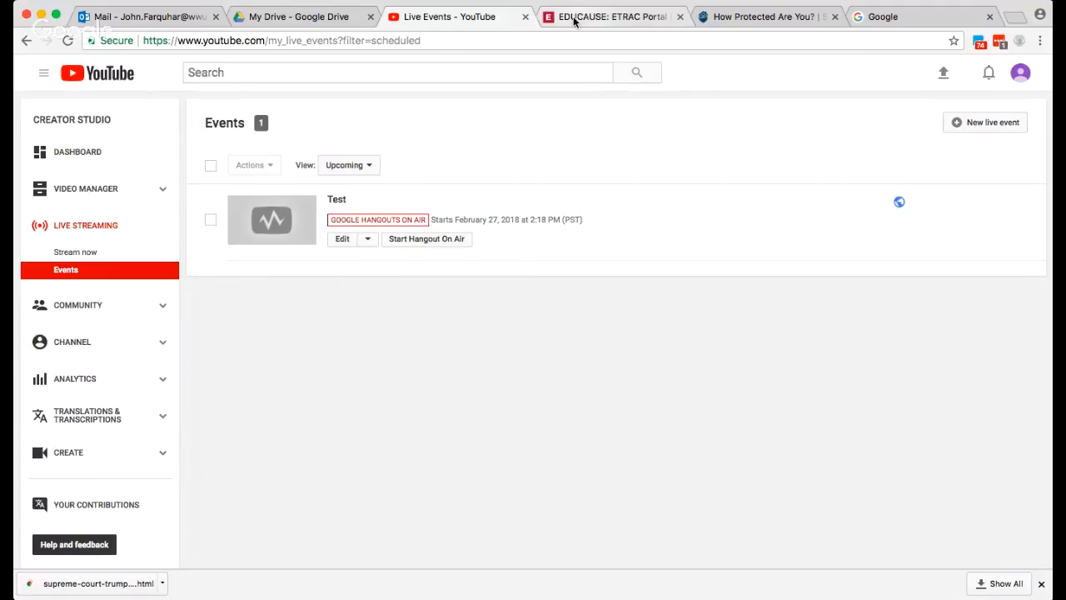
Flip between the security article, YouTube Live Events and ETRAC tabs, finishing on the ETRAC dashboard
{"action": "left_click", "coordinate": [762, 15]}
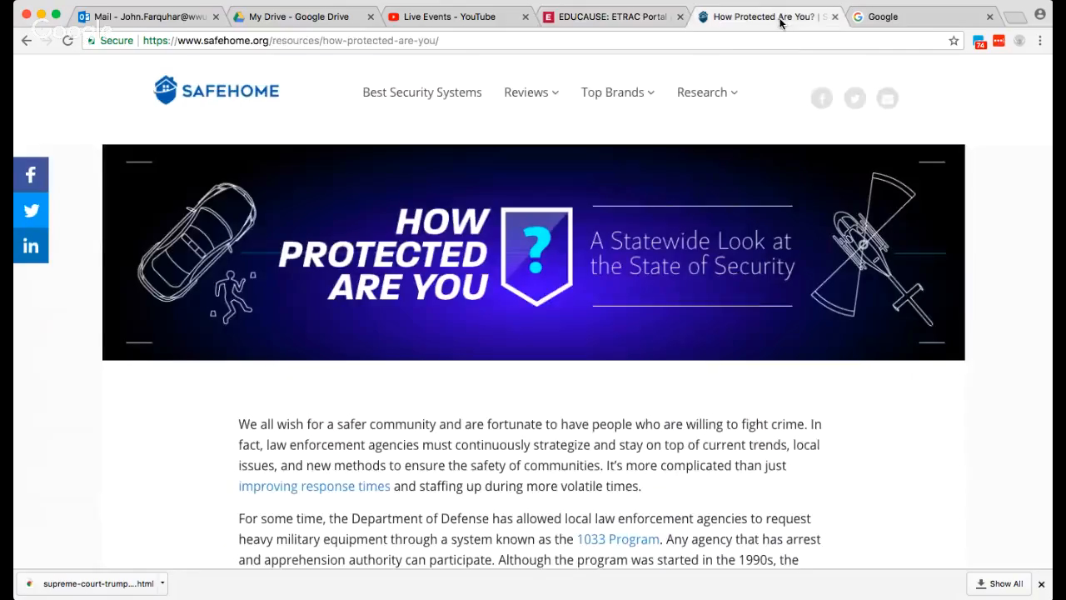
{"action": "left_click", "coordinate": [612, 15]}
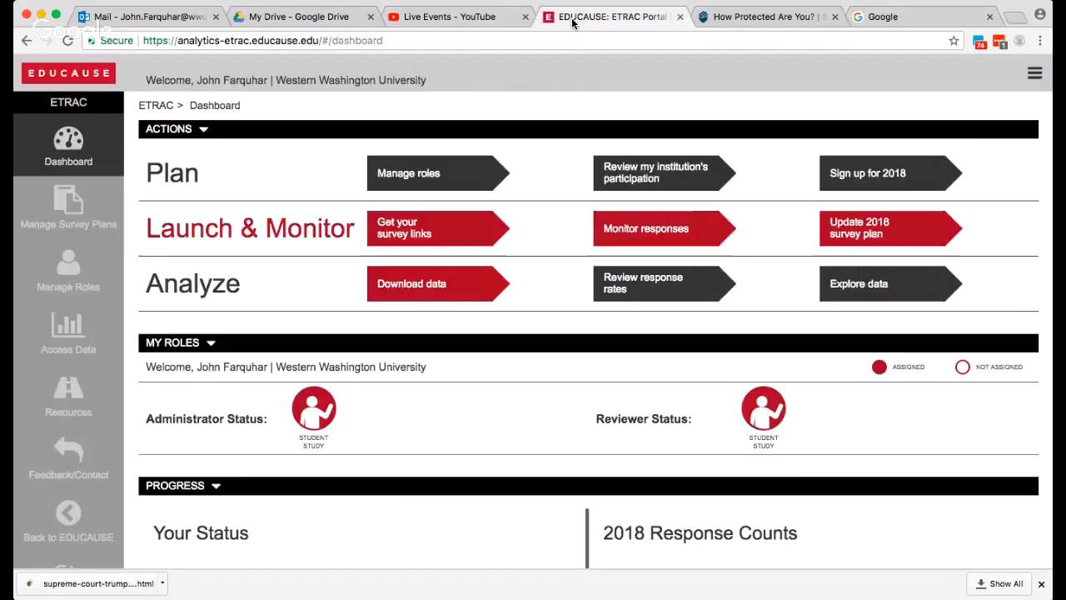
{"action": "left_click", "coordinate": [762, 17]}
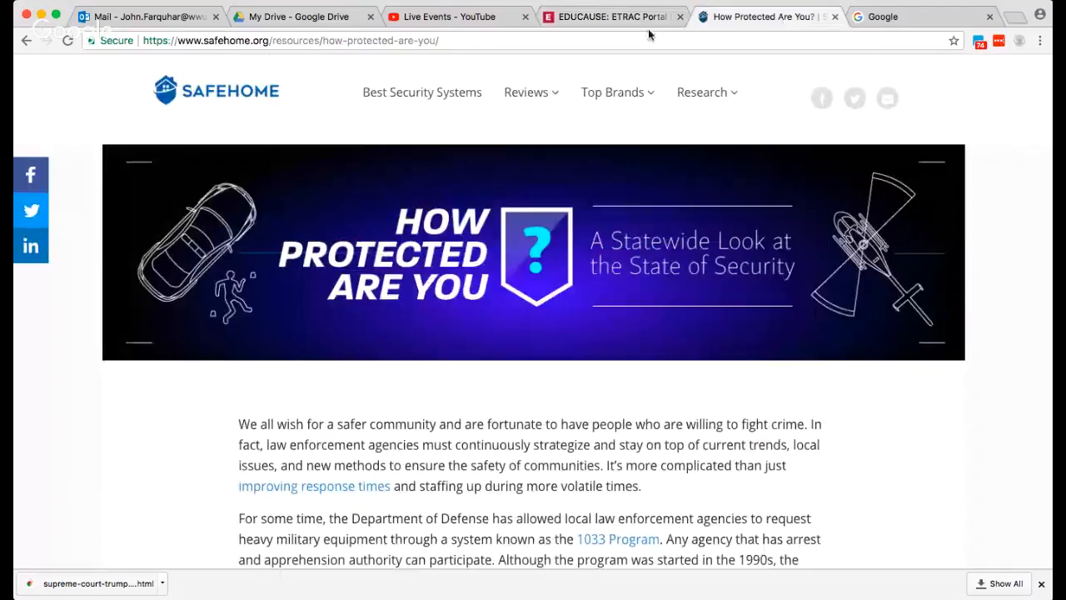
{"action": "left_click", "coordinate": [612, 16]}
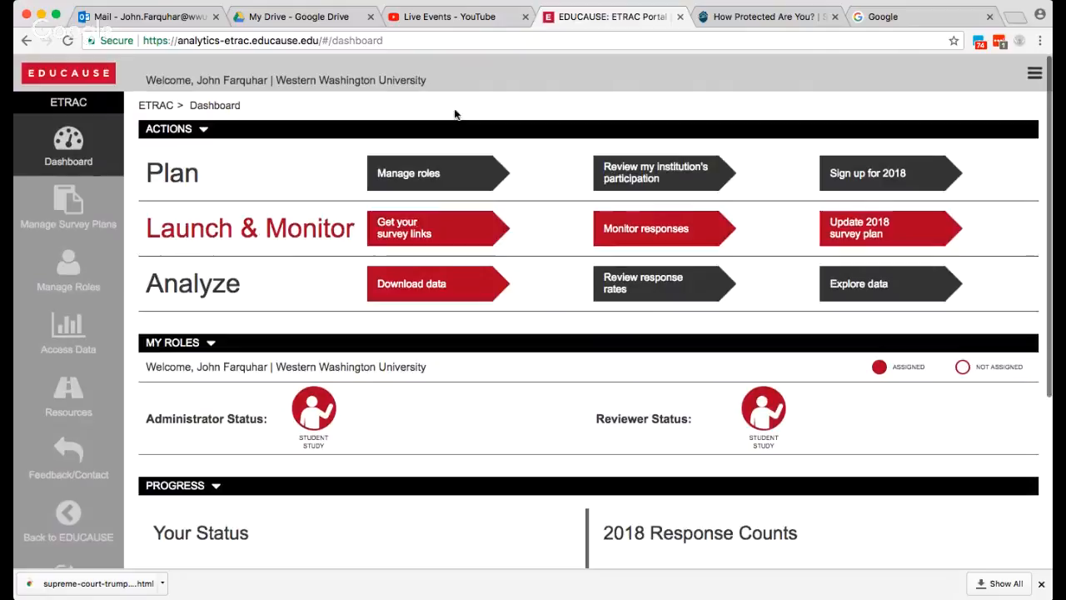
{"action": "left_click", "coordinate": [447, 17]}
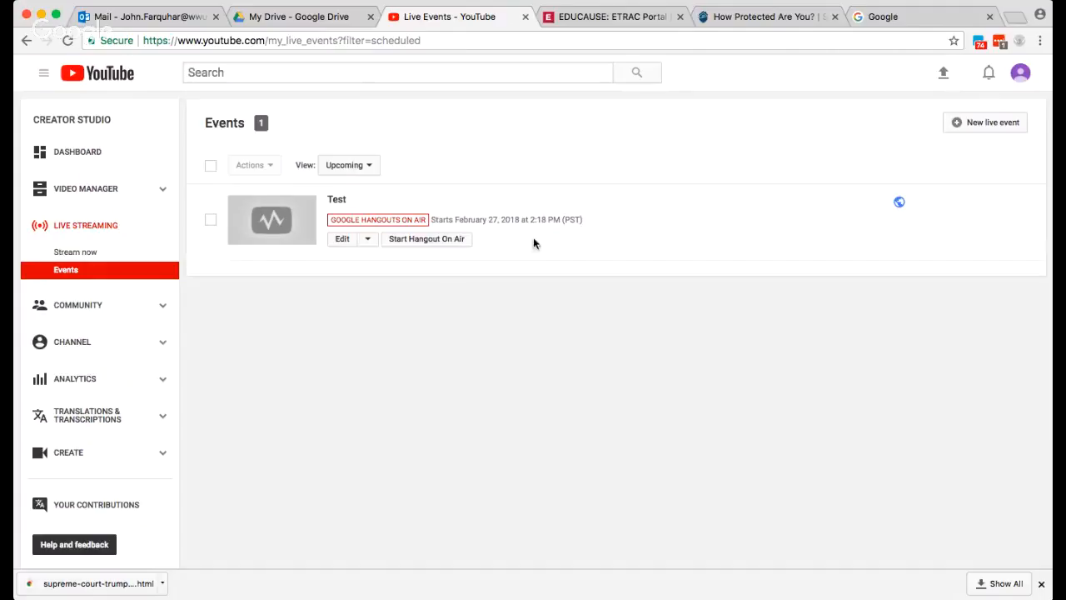
{"action": "left_click", "coordinate": [612, 17]}
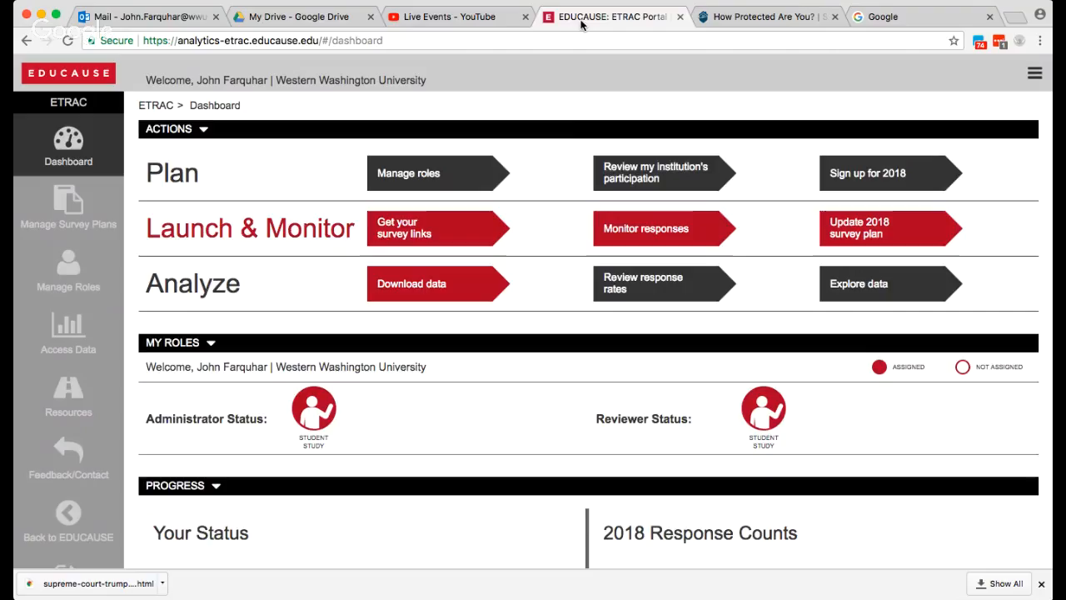
{"action": "mouse_move", "coordinate": [549, 294]}
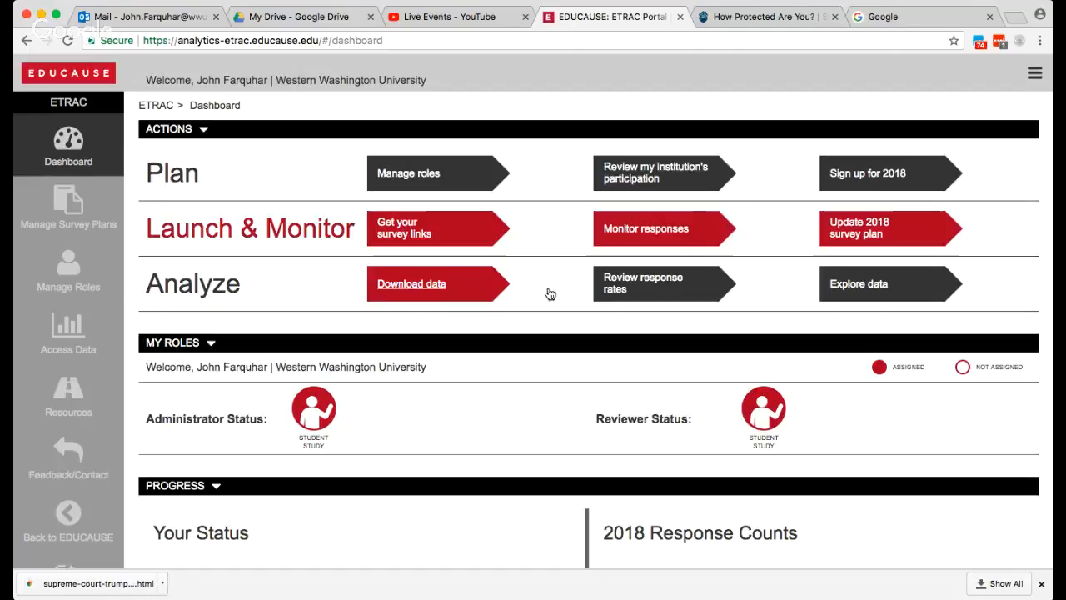
{"action": "left_click", "coordinate": [456, 17]}
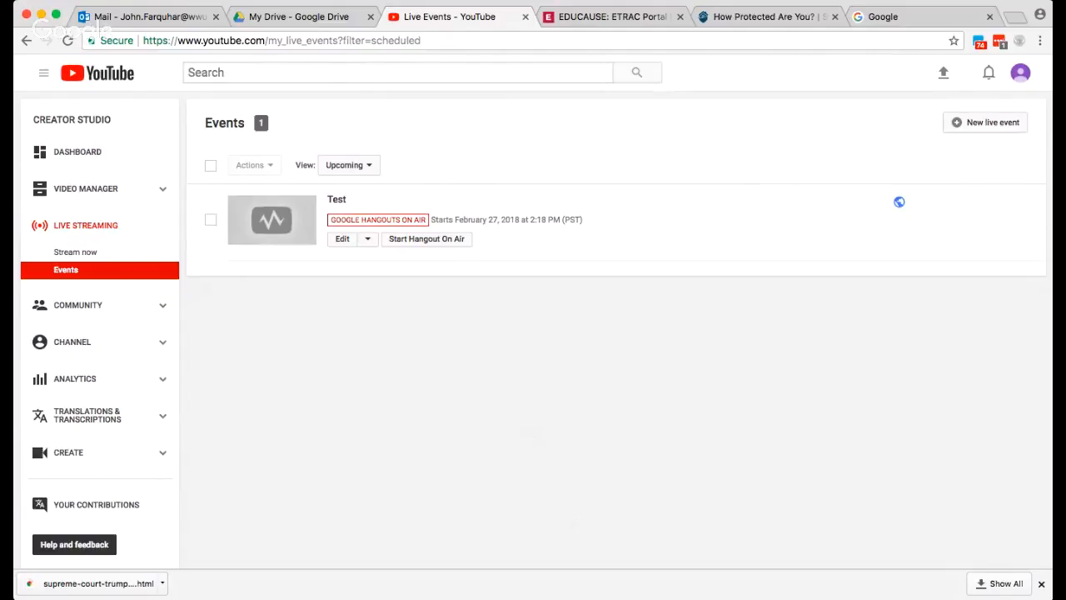
{"action": "left_click", "coordinate": [612, 16]}
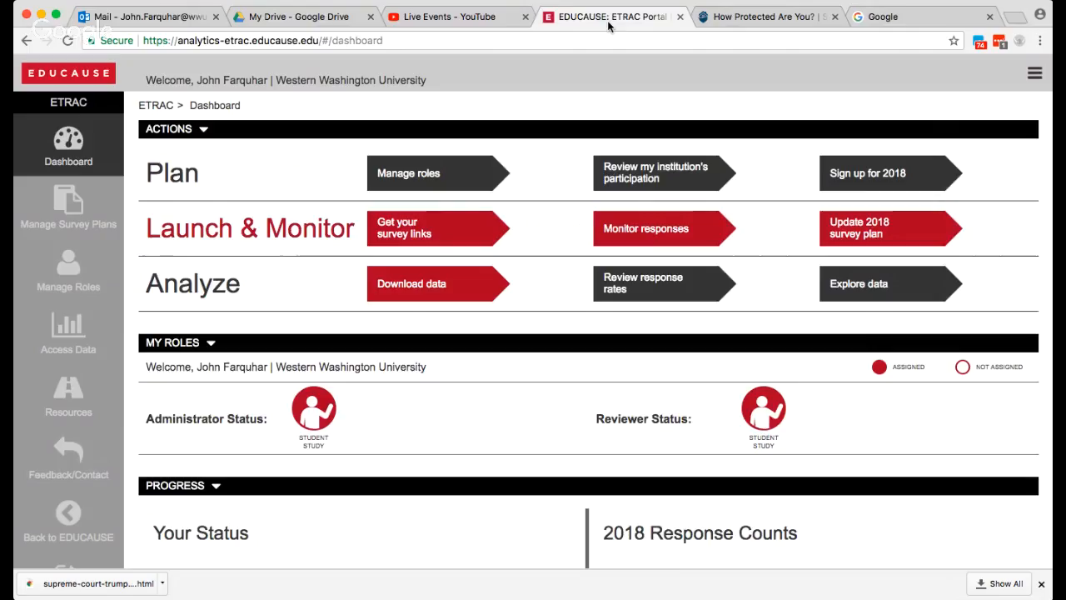
{"action": "left_click", "coordinate": [448, 17]}
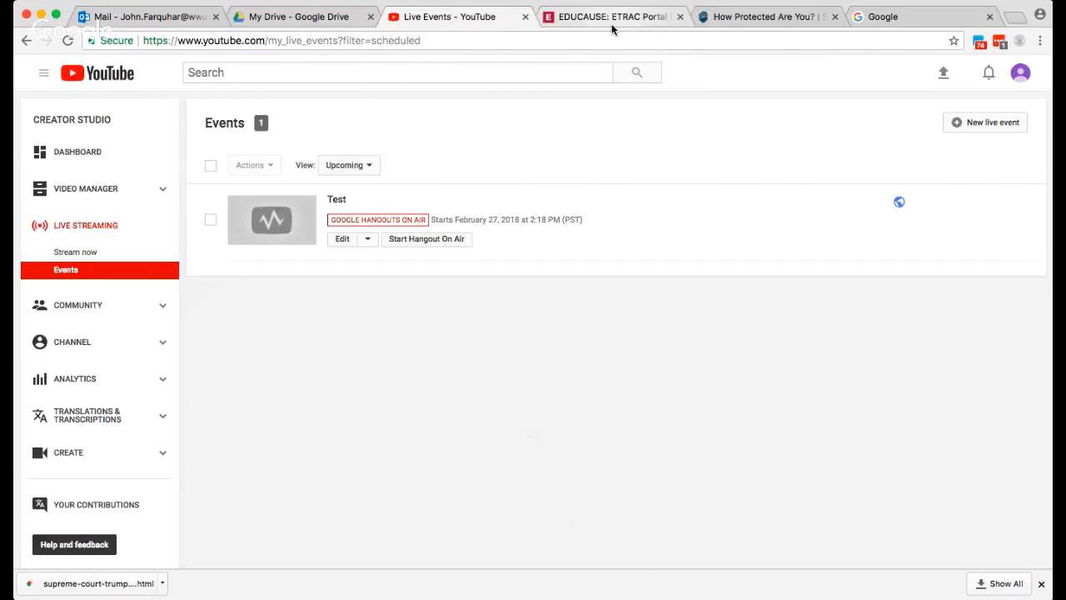
{"action": "left_click", "coordinate": [612, 16]}
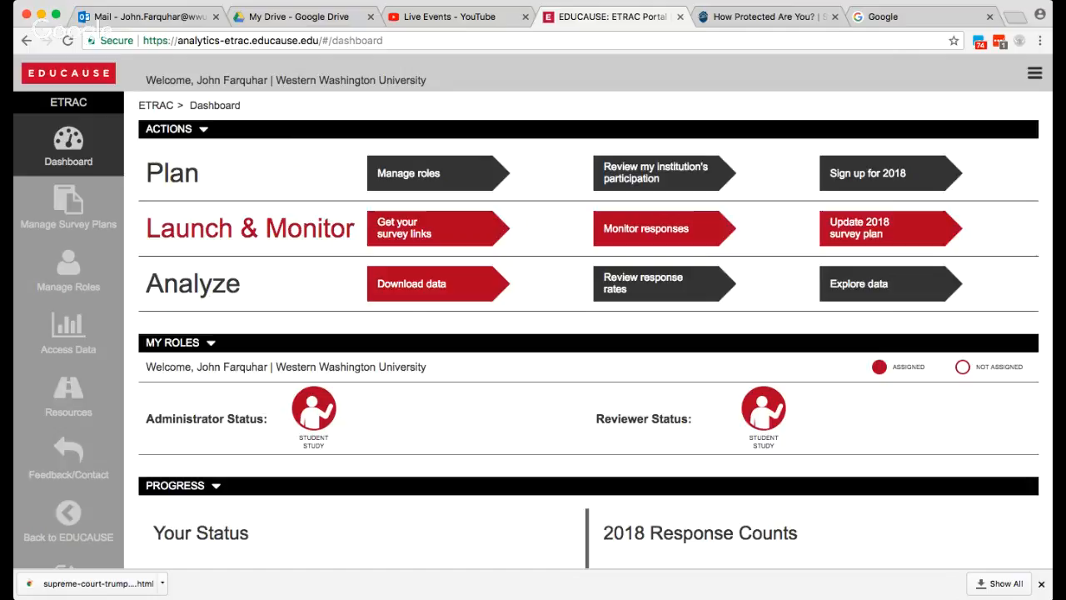